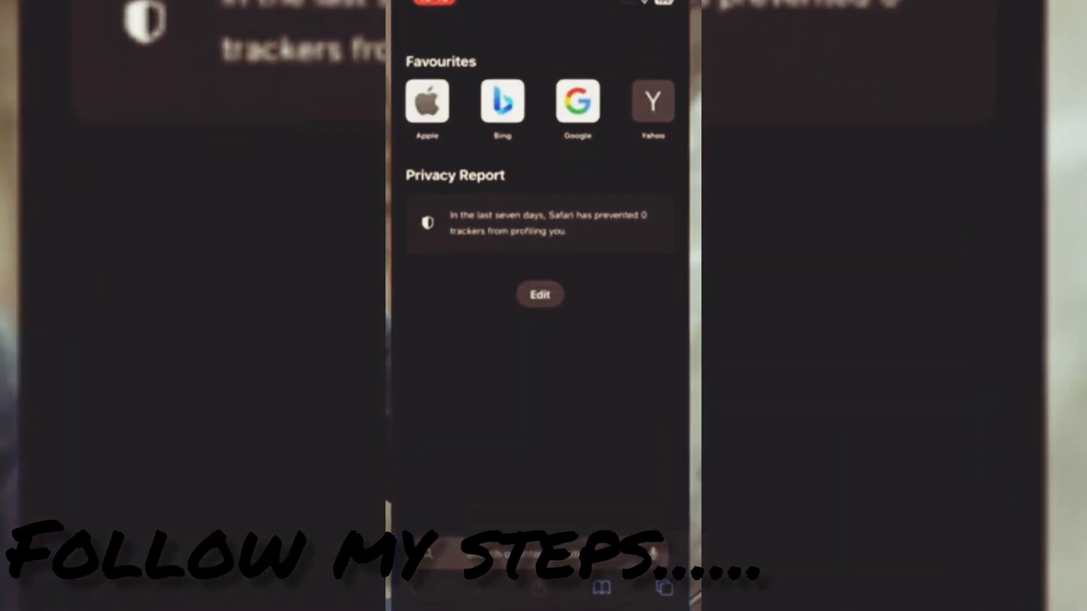
# - Search Safari for 'ipa watusi whatsapp' and open the ipa-apps.me result
pyautogui.click(522, 554)
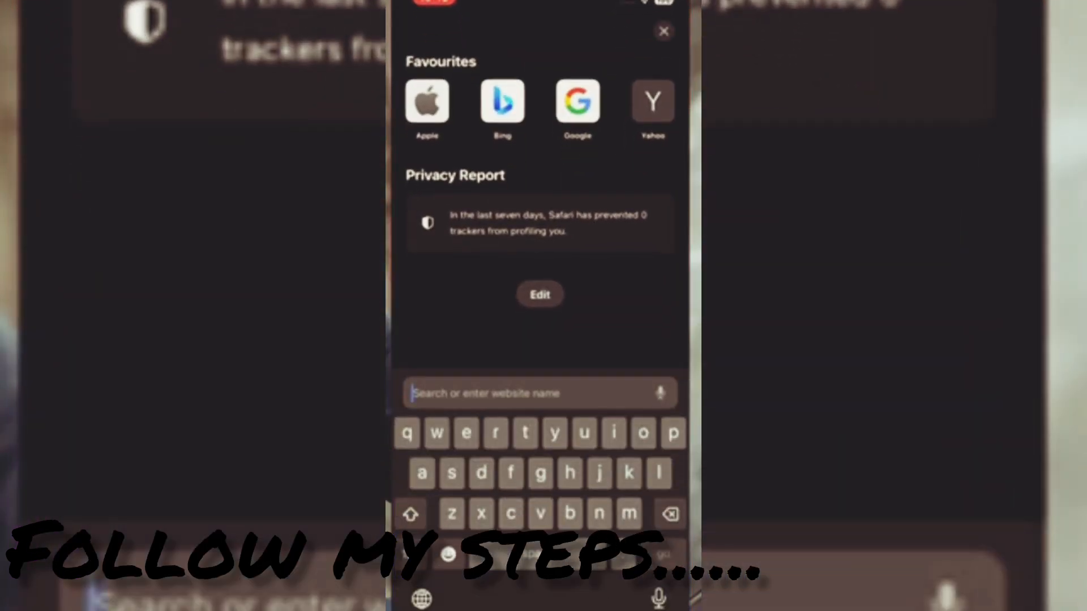
pyautogui.write('ipa app.me')
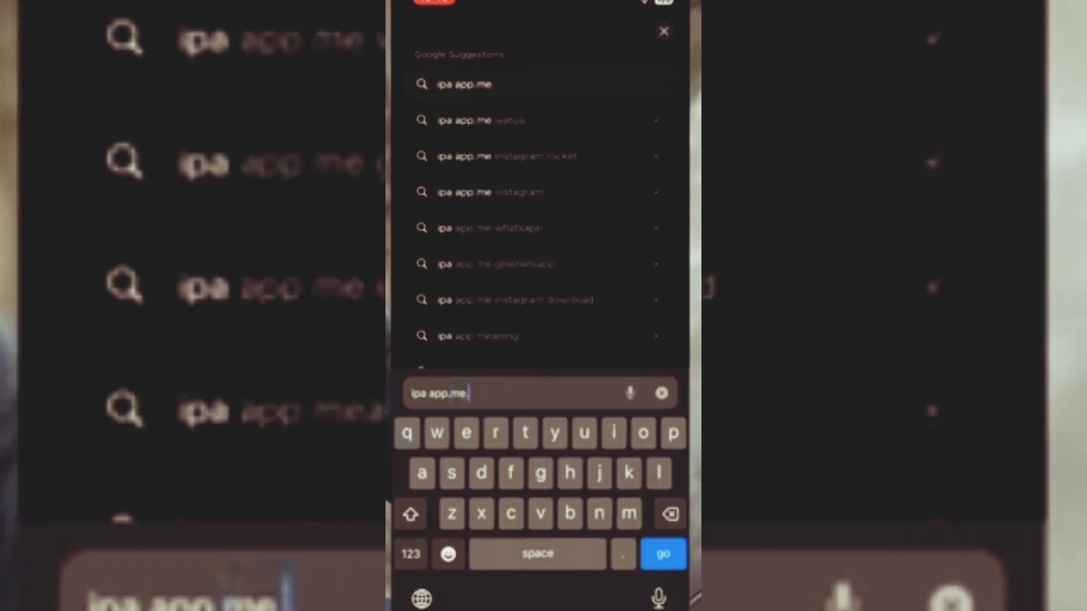
pyautogui.write('watusi')
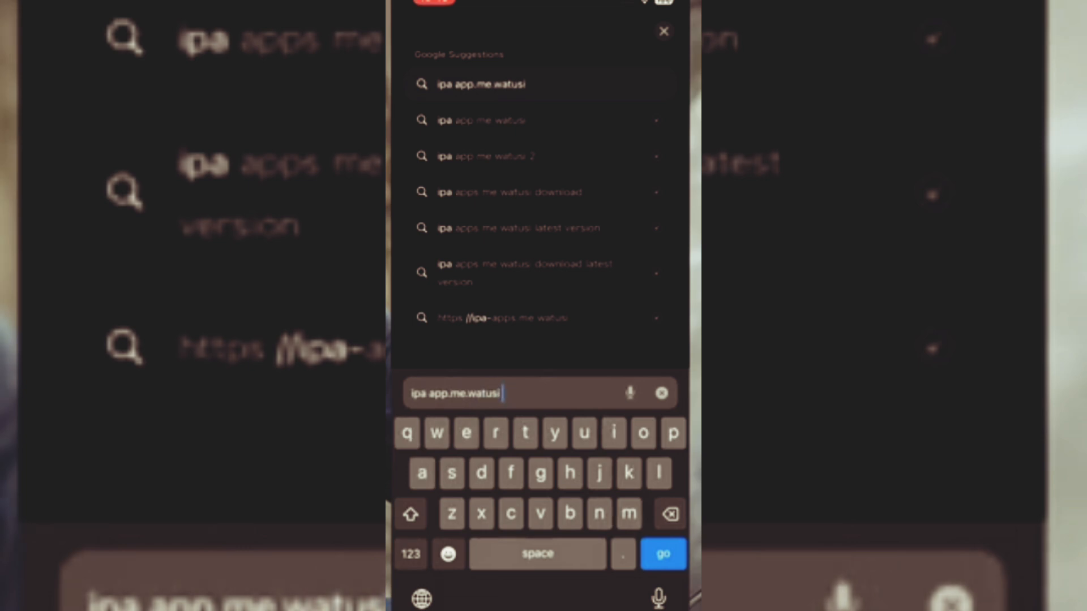
pyautogui.write('whatsaa')
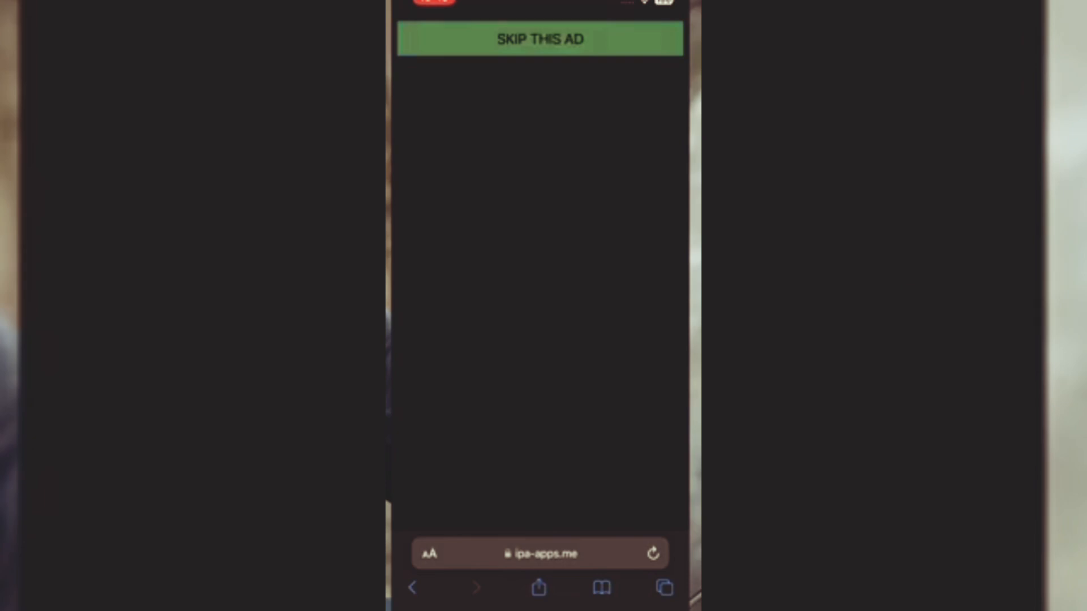
# - Skip the ipa-apps.me ad to reach the WhatsApp download and install
pyautogui.click(539, 39)
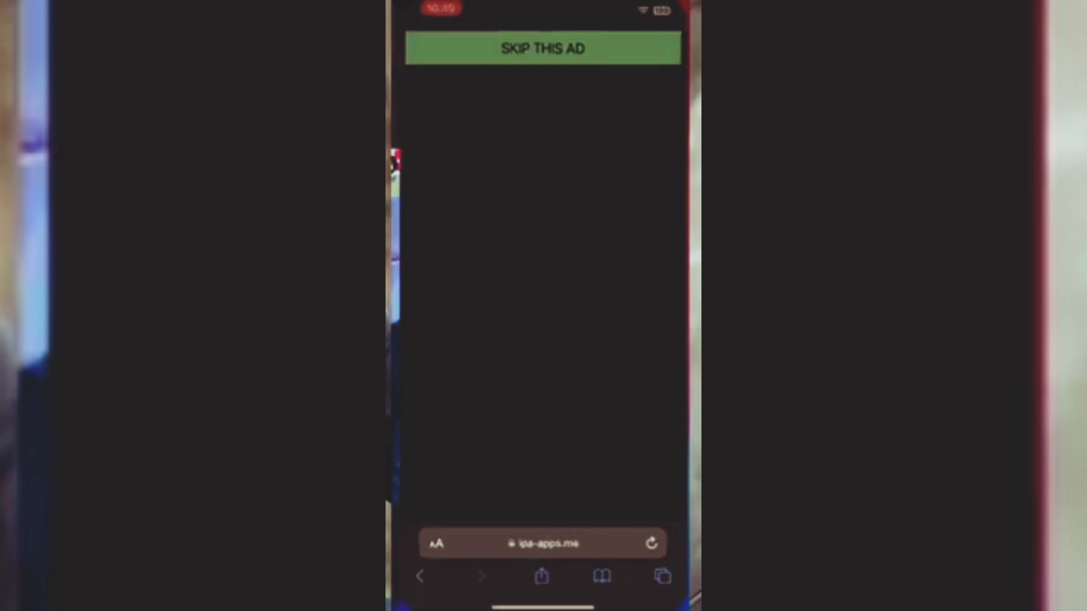
pyautogui.click(541, 48)
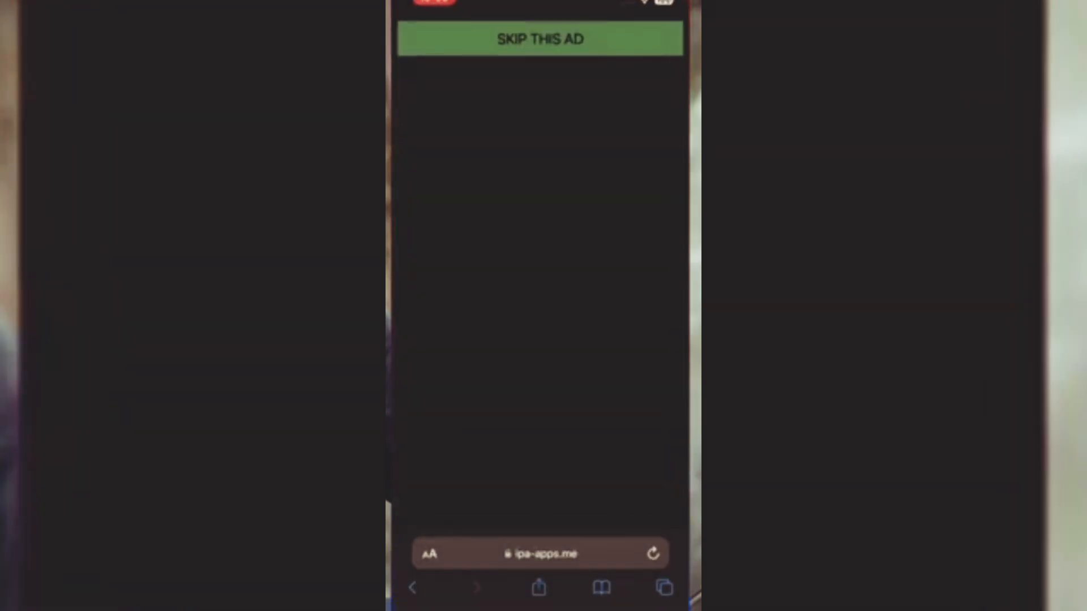
pyautogui.click(540, 39)
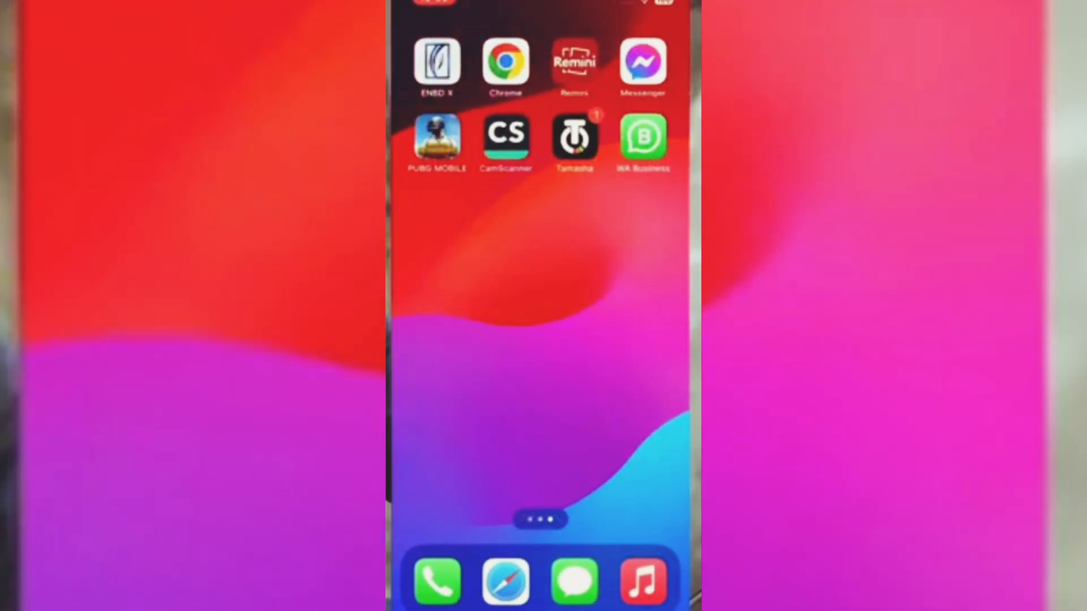
# - Swipe back to the first Home Screen page with Settings and App Store
pyautogui.hscroll(-3)
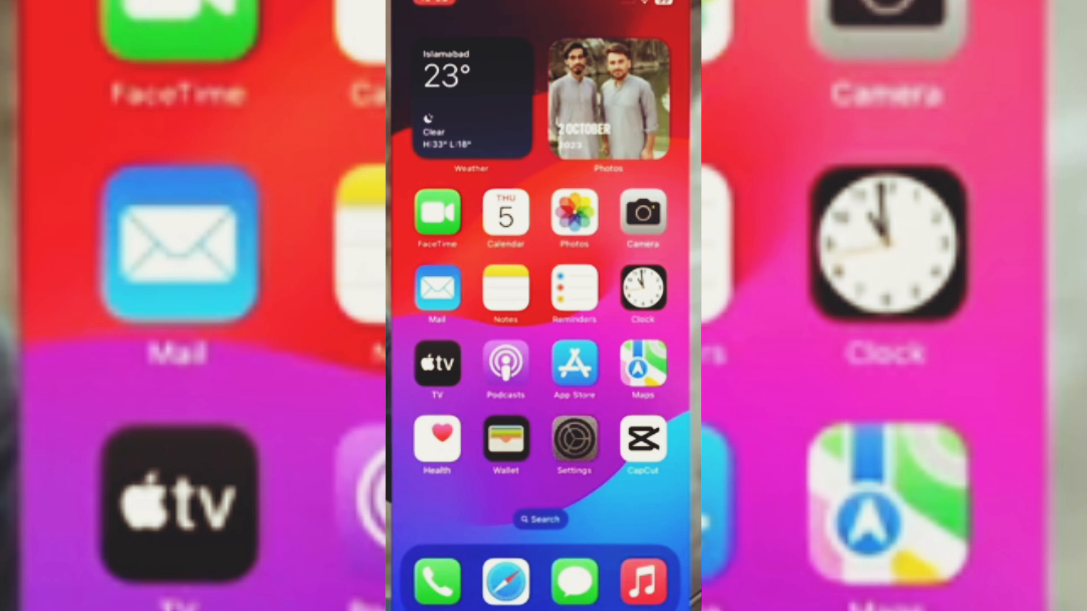
# - Open Settings > General > VPN & Device Management showing the untrusted enterprise profile
pyautogui.click(574, 438)
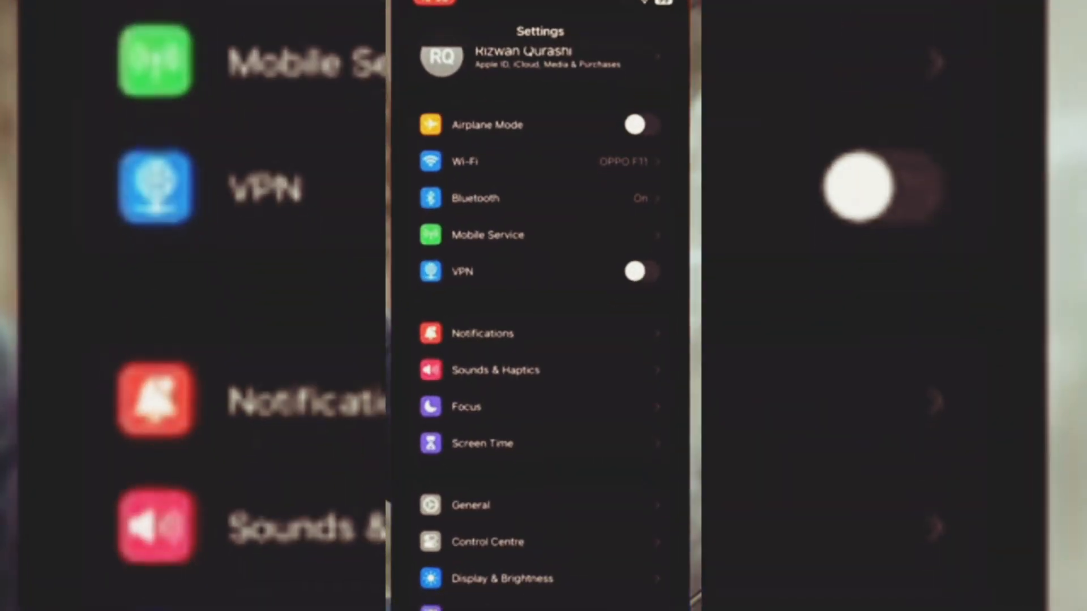
pyautogui.scroll(-3)
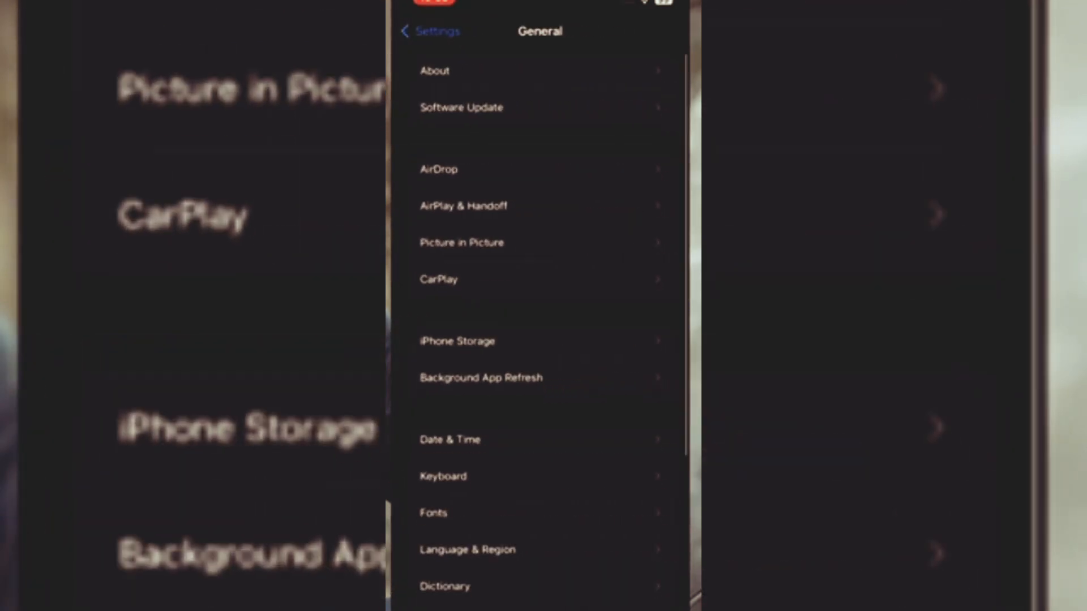
pyautogui.scroll(-3)
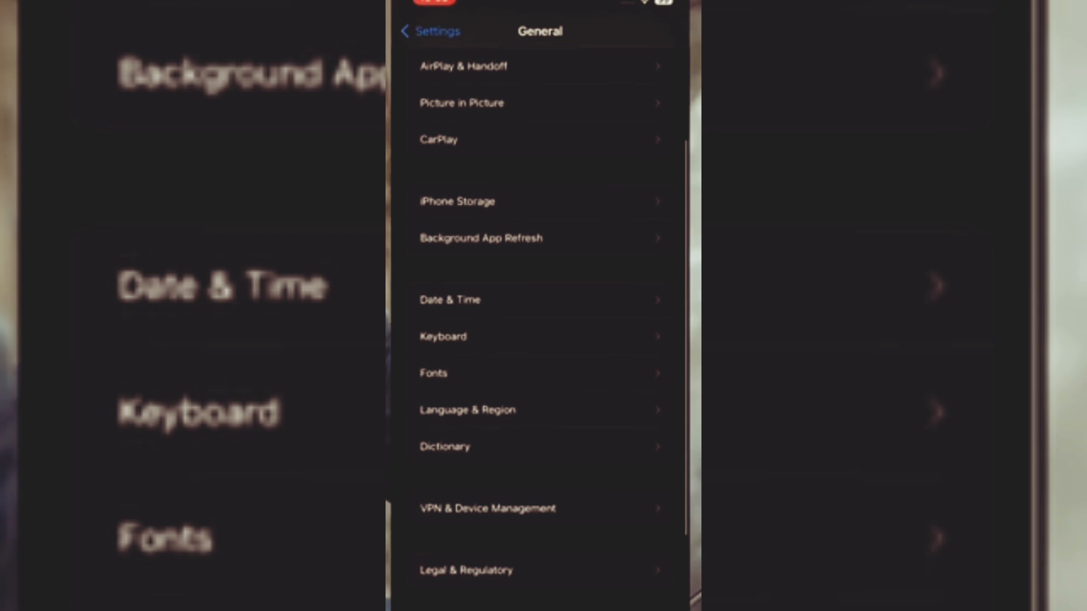
pyautogui.scroll(-3)
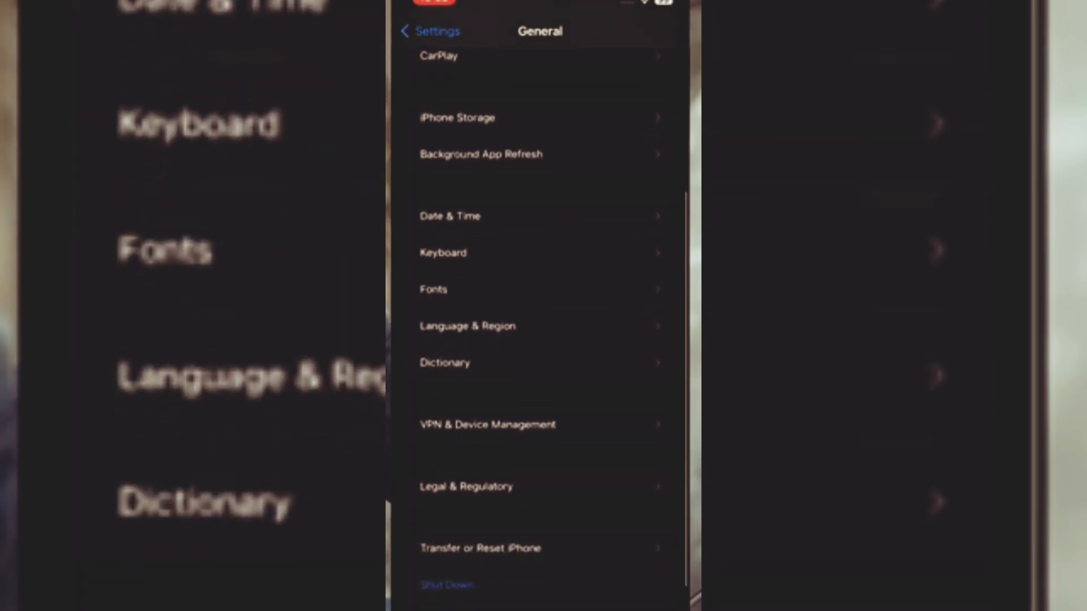
pyautogui.click(487, 424)
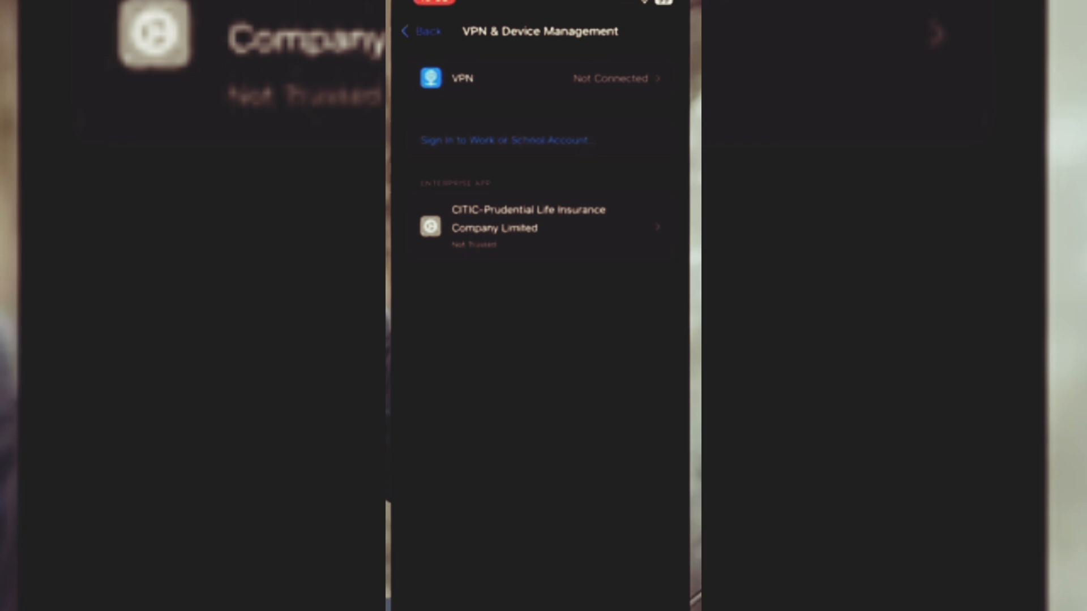
# - Trust the CITIC-Prudential Life Insurance enterprise developer and confirm in the alert
pyautogui.click(541, 227)
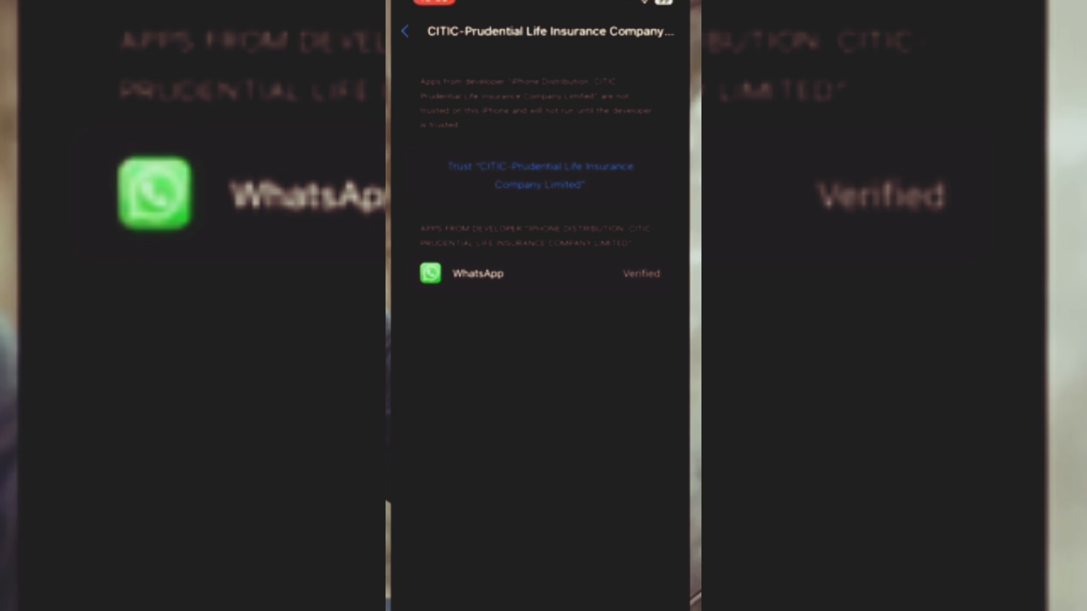
pyautogui.click(541, 175)
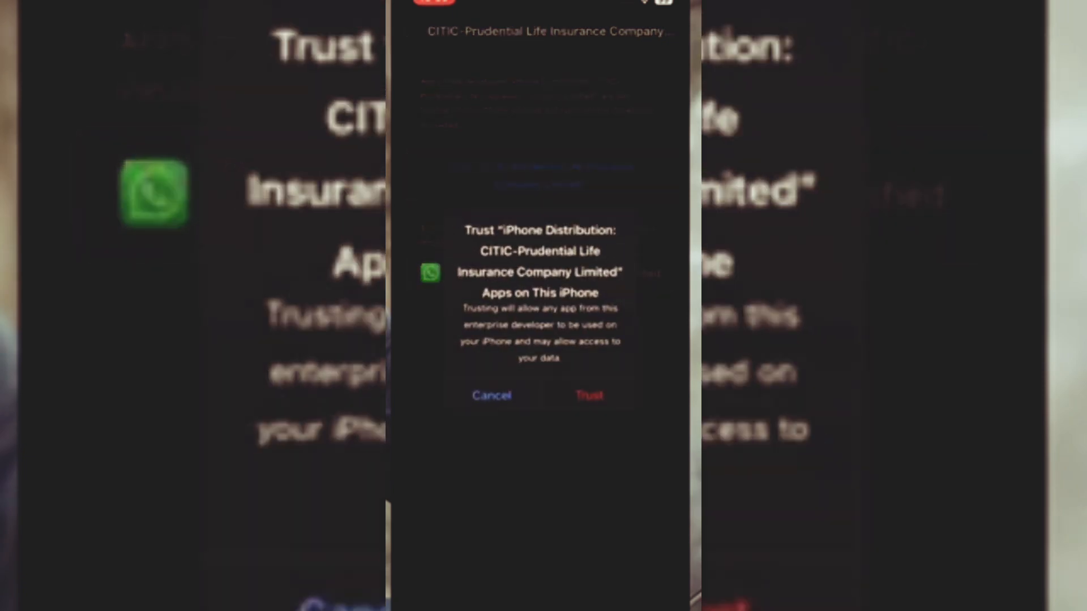
pyautogui.click(588, 395)
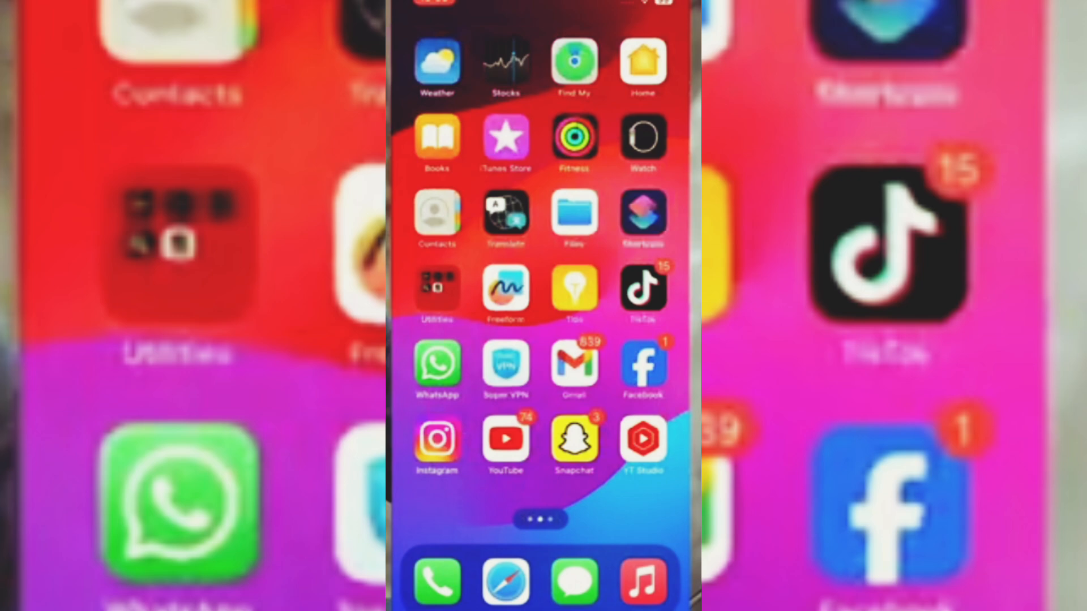
# - Launch WhatsApp to its Welcome screen, then return Home
pyautogui.click(435, 362)
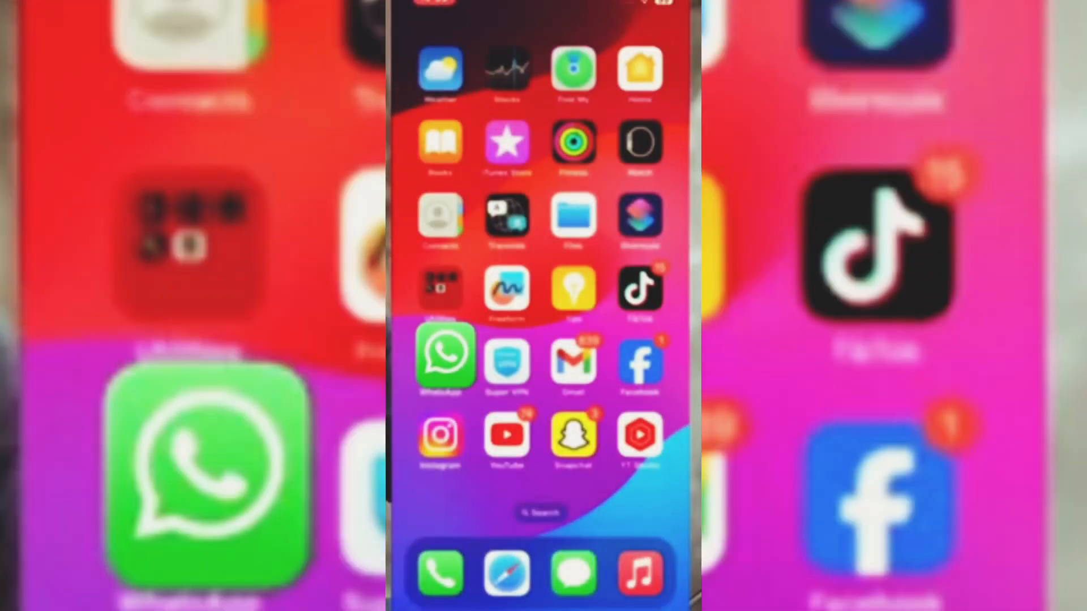
pyautogui.click(444, 355)
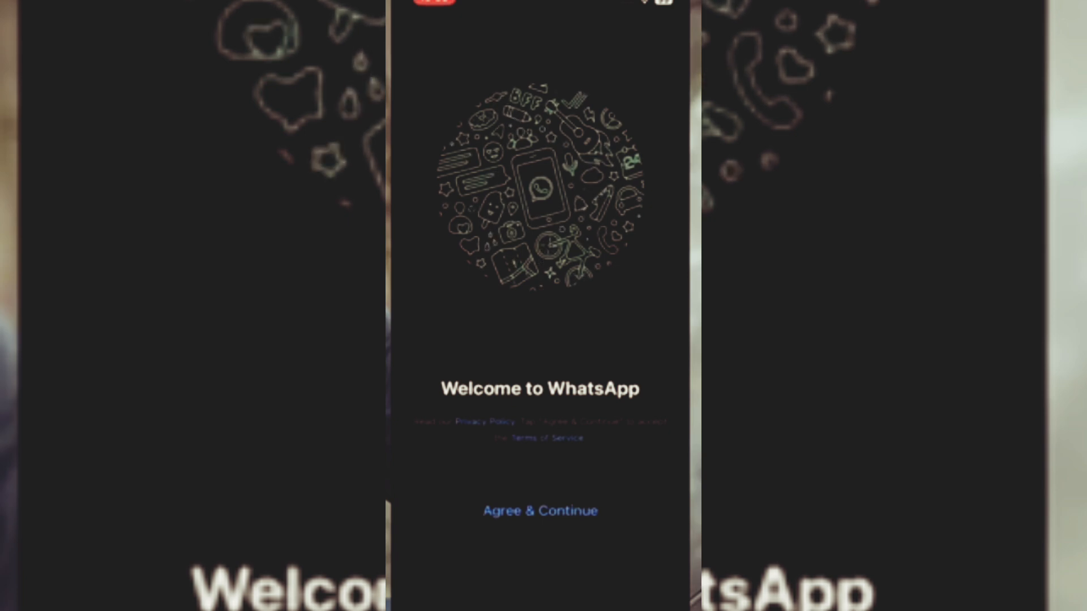
pyautogui.click(539, 510)
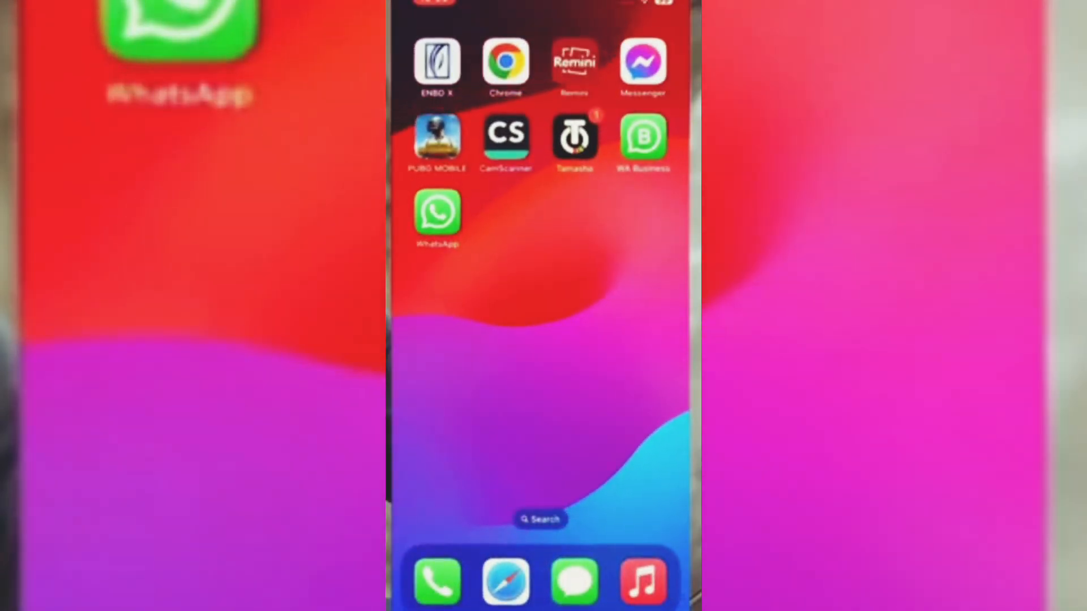
# - Reopen Settings from the app switcher and back out to General
pyautogui.hscroll(-3)
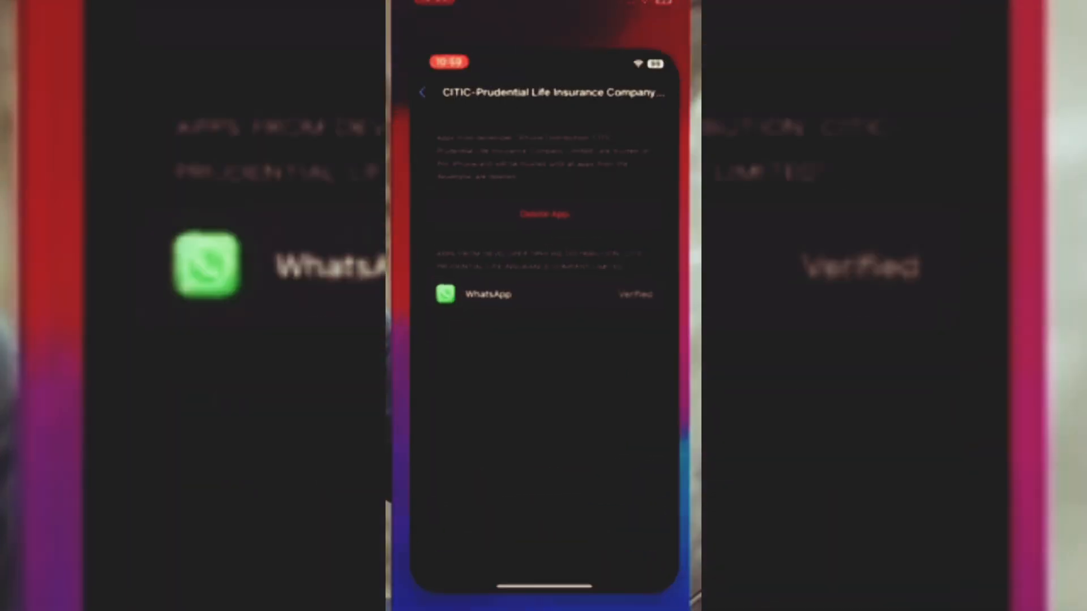
pyautogui.click(421, 92)
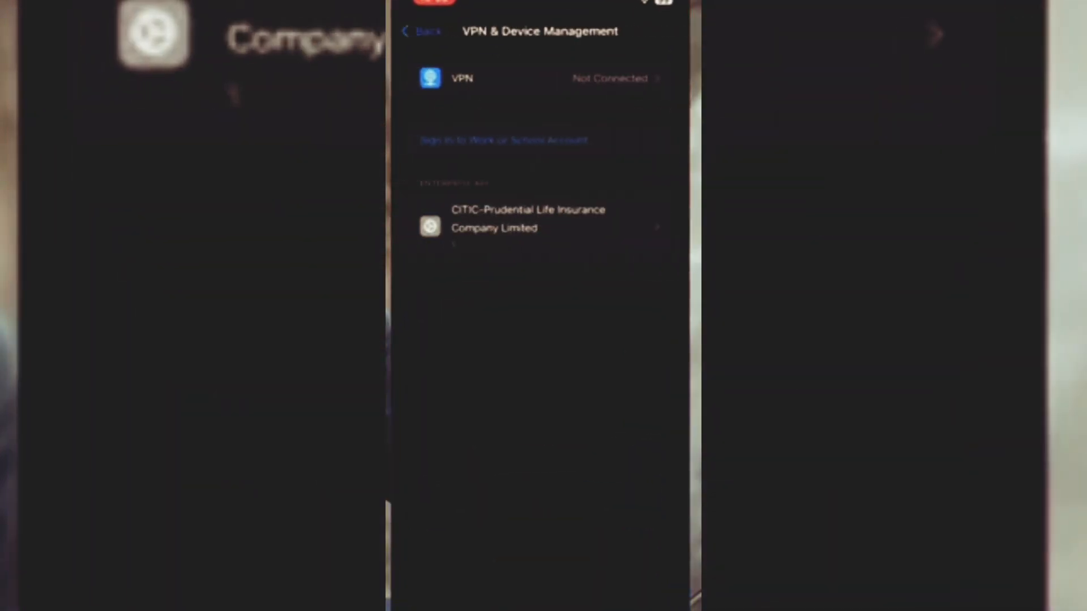
pyautogui.click(422, 32)
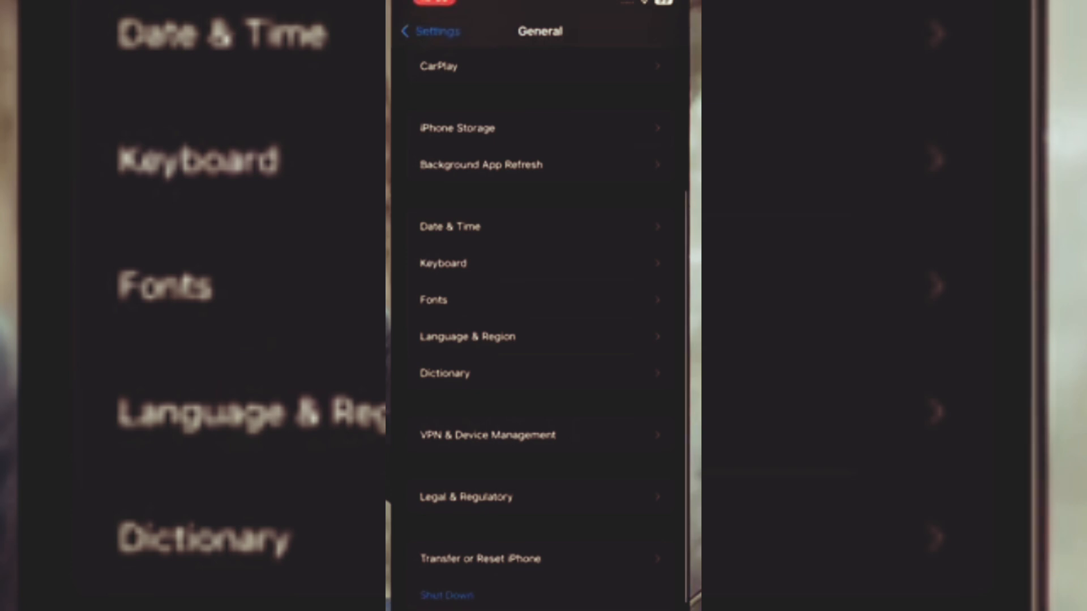